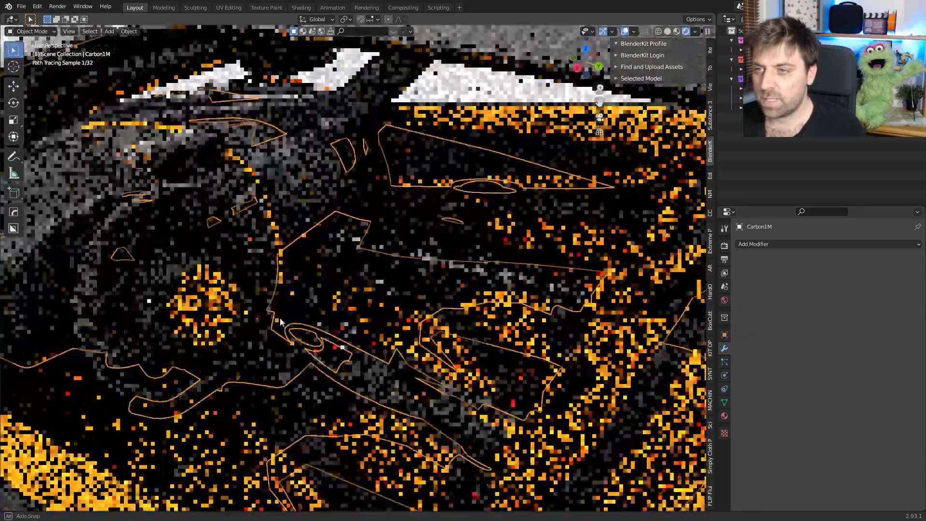
Step: Frame the Pagani Huayra in Blender's rendered view, then switch to Sketchfab's weekly downloadable models
key("Tab")
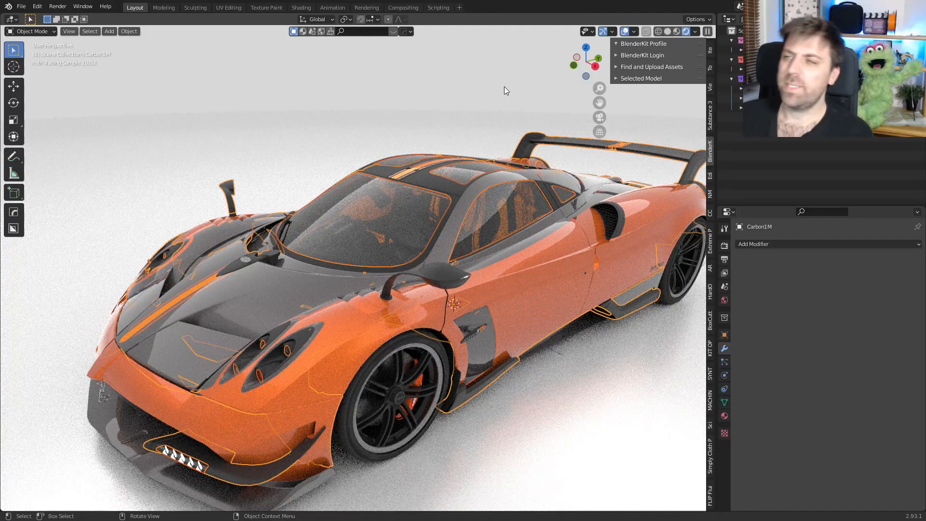
left_click(301, 7)
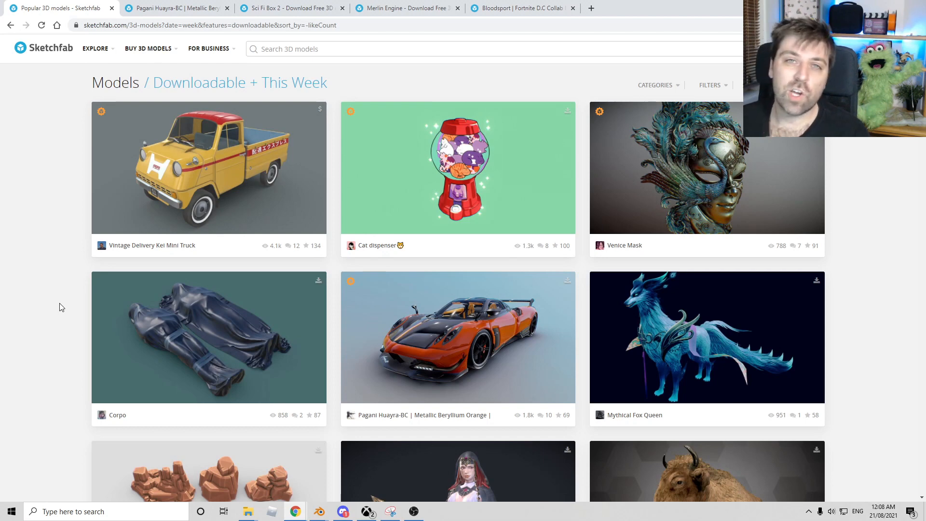
mouse_move(495, 347)
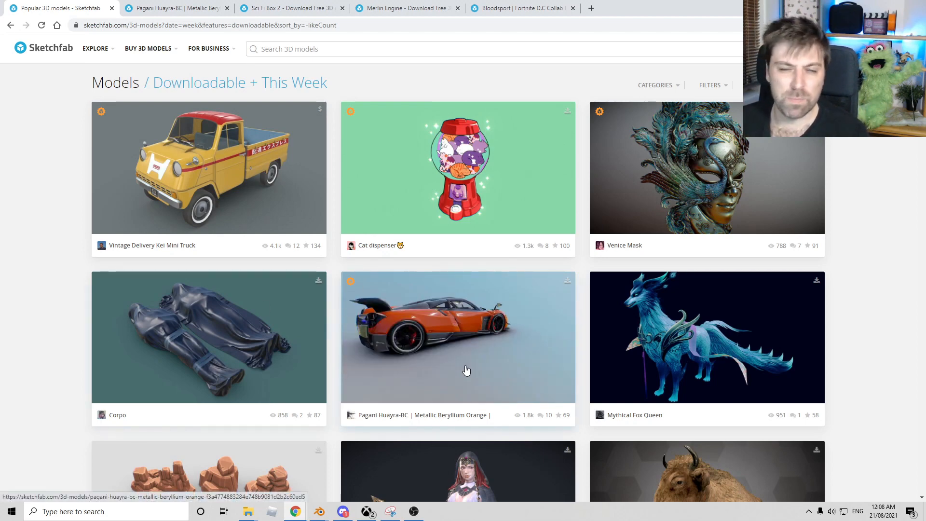
mouse_move(514, 312)
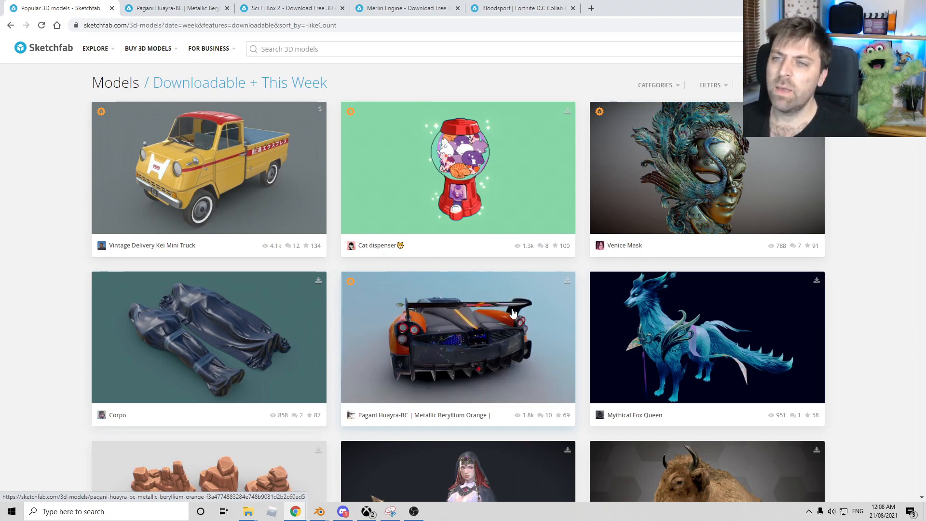
Step: Scroll to the Desert Rocks Stones Pack and check its download options, then close them
scroll("down", 3)
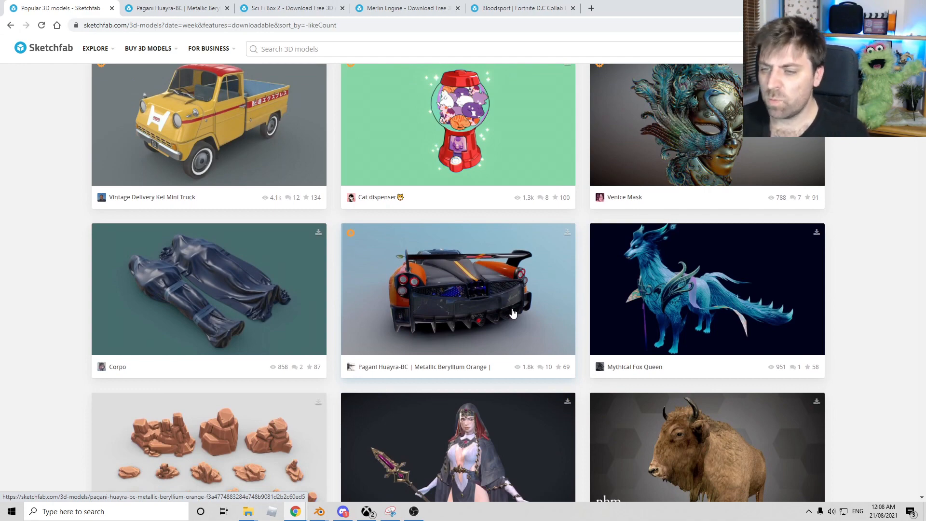
scroll("down", 3)
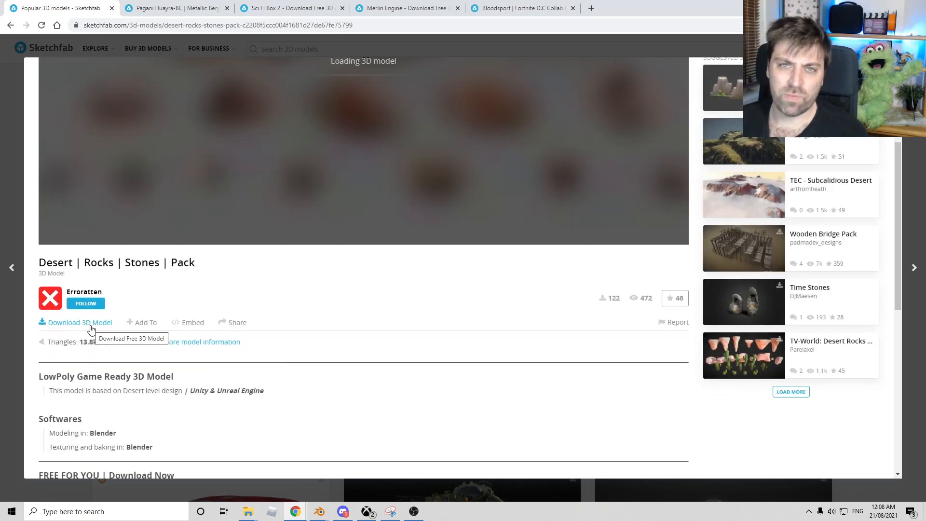
left_click(80, 322)
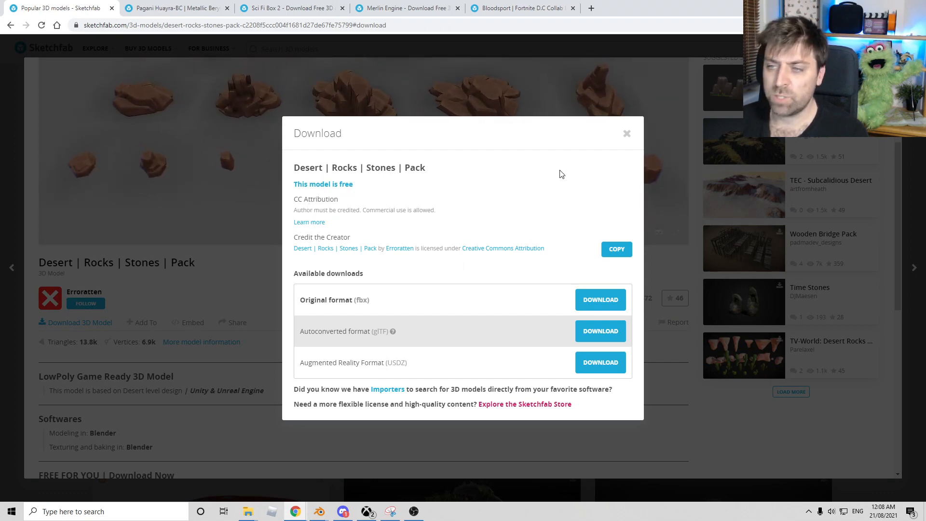
left_click(626, 134)
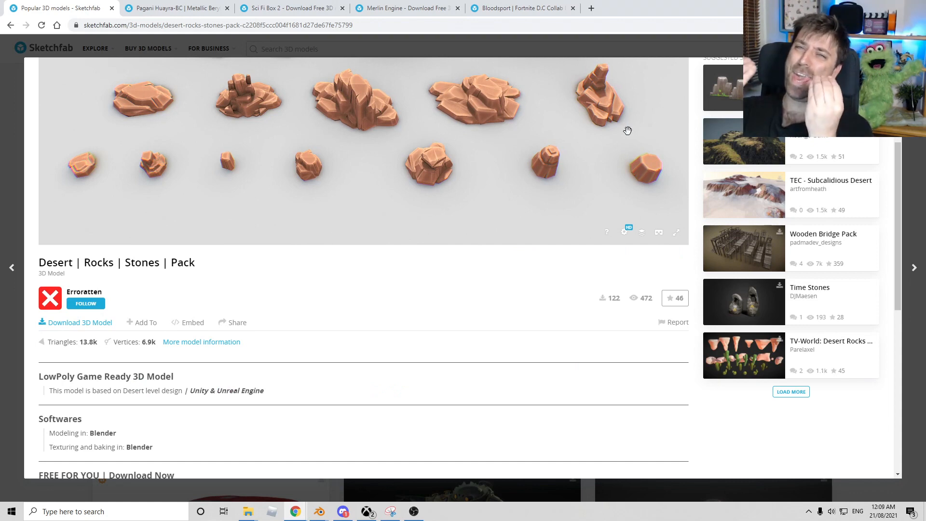
Step: Scroll through the Pagani Huayra-BC page, then bring up Sci Fi Box 2 in Blender
left_click(174, 7)
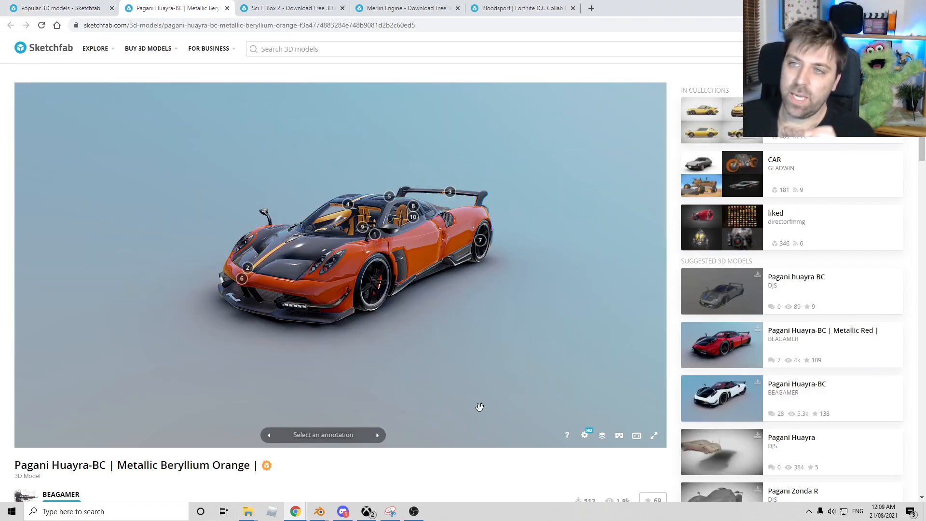
scroll("down", 3)
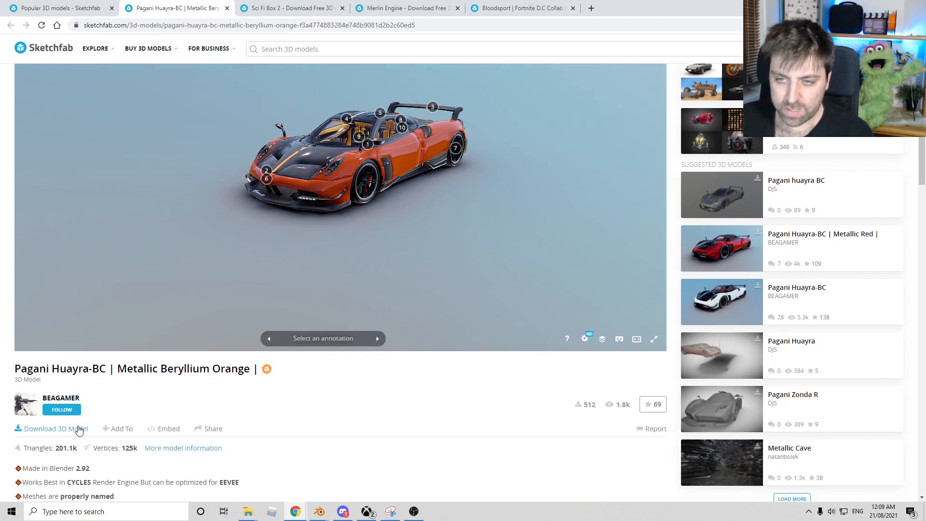
scroll("down", 3)
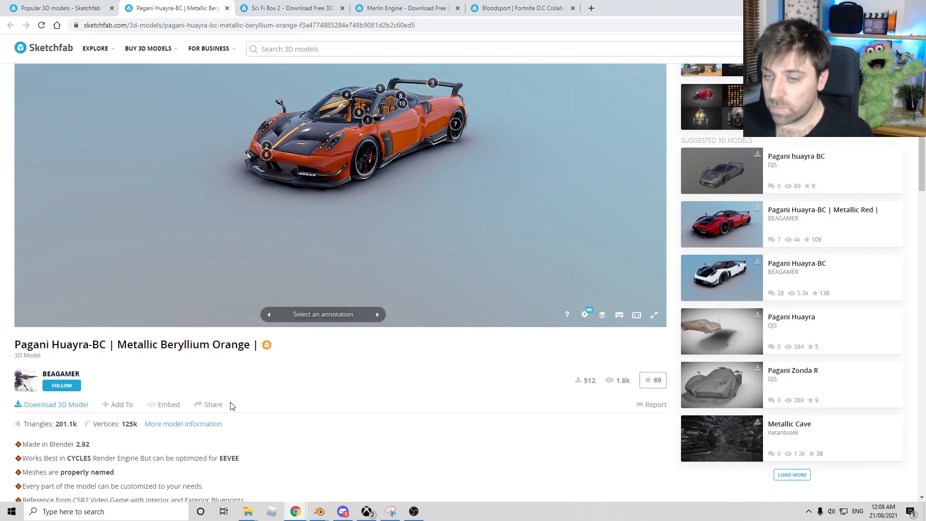
scroll("down", 3)
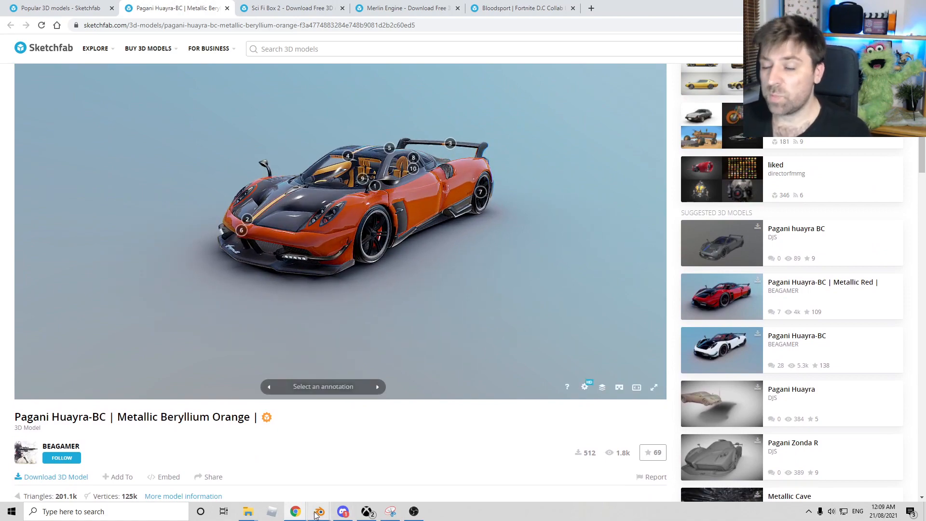
left_click(298, 8)
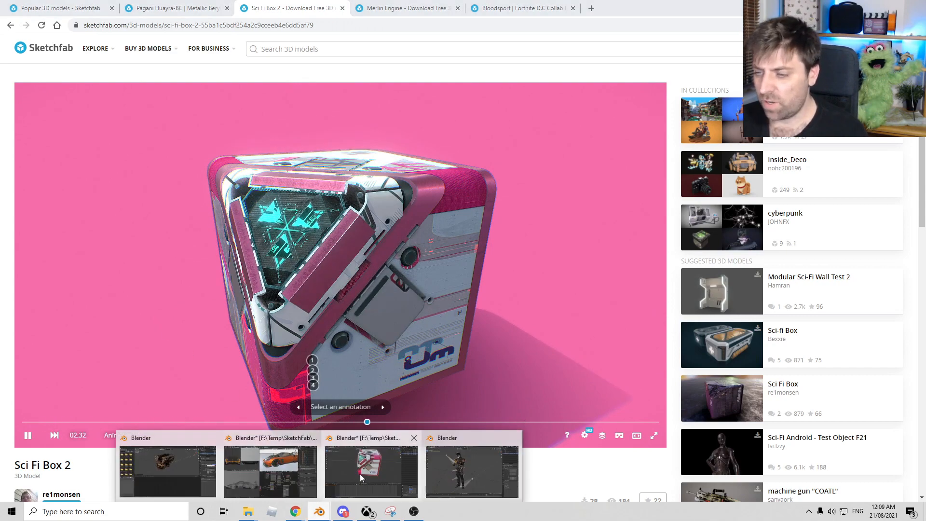
left_click(369, 474)
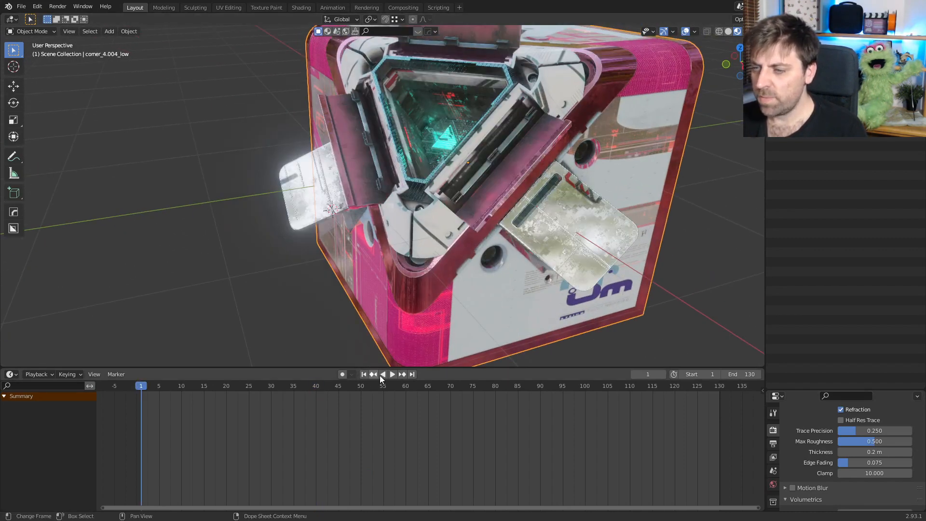
Step: Play the sci-fi box animation from the Blender Timeline, then return to its Sketchfab page
left_click(392, 374)
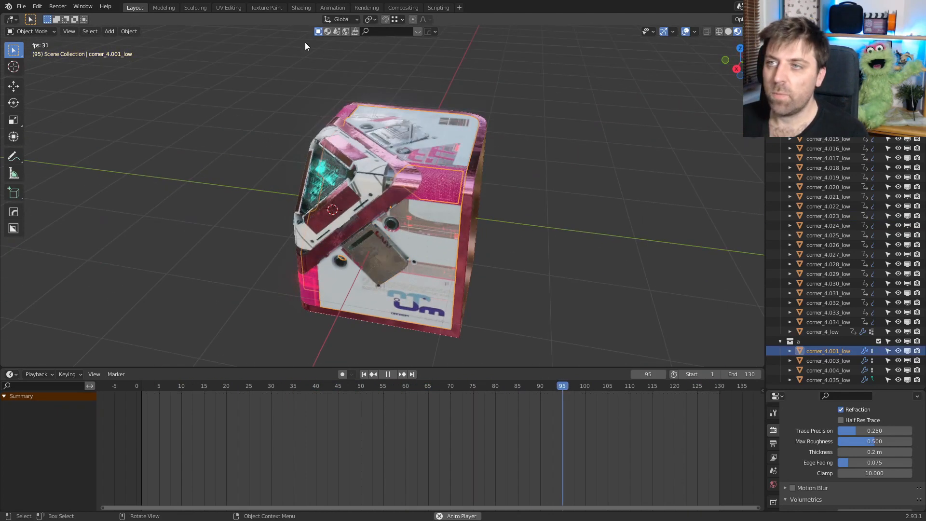
left_click(300, 7)
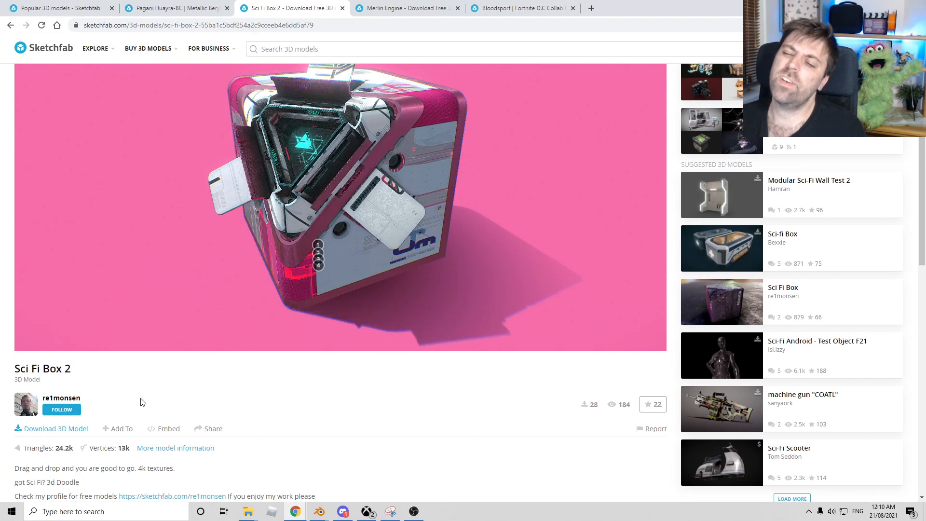
Step: Switch to the Merlin Engine page and rotate the engine to a front view
scroll("down", 3)
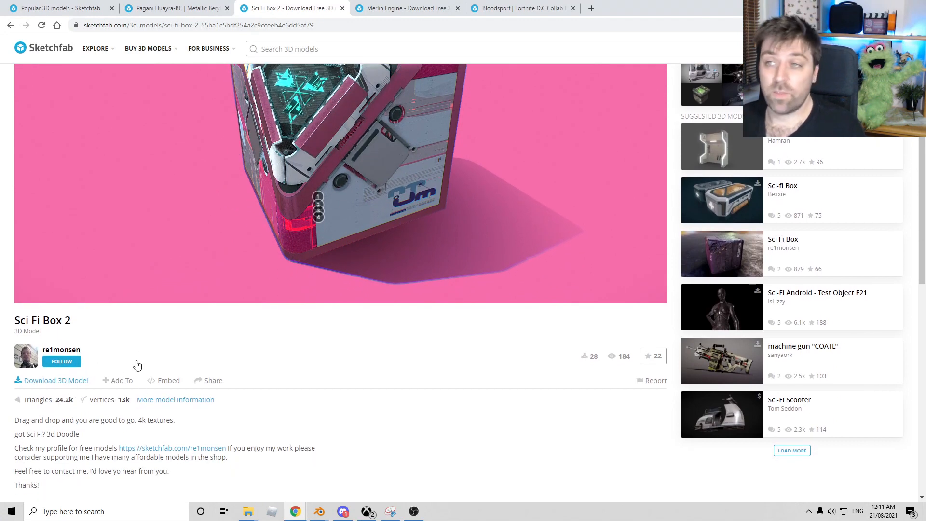
left_click(405, 8)
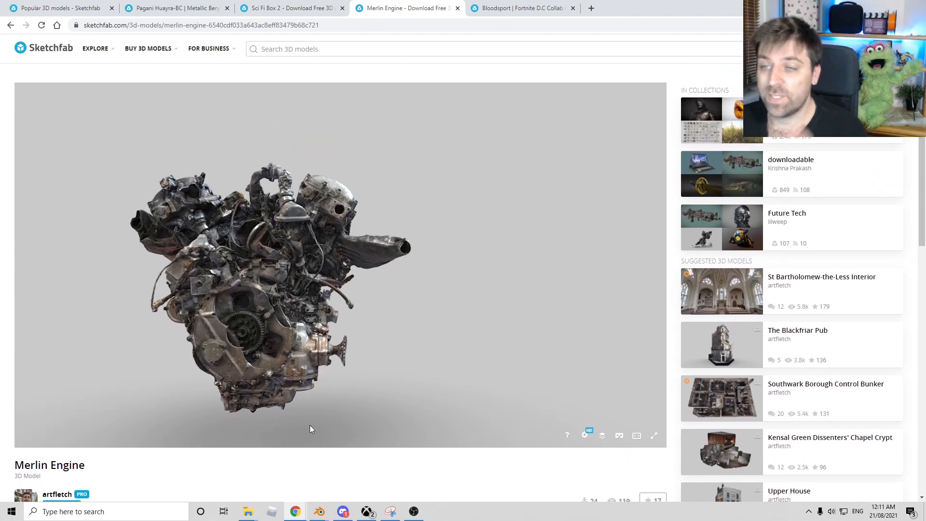
mouse_move(323, 421)
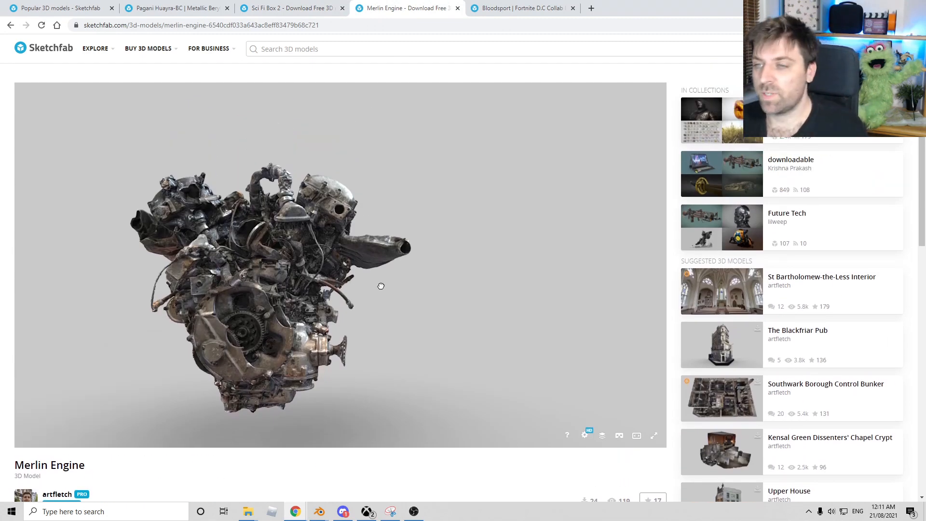
left_click_drag(381, 286, 467, 307)
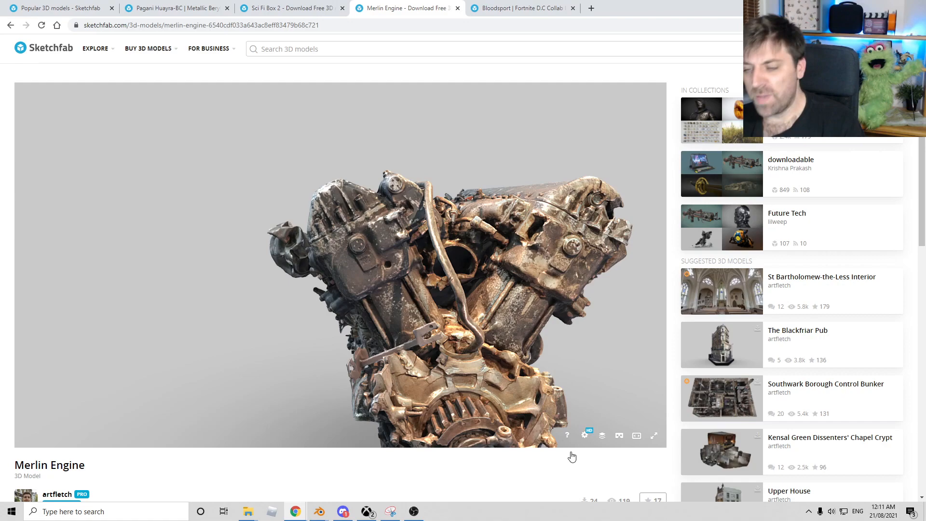
left_click(318, 512)
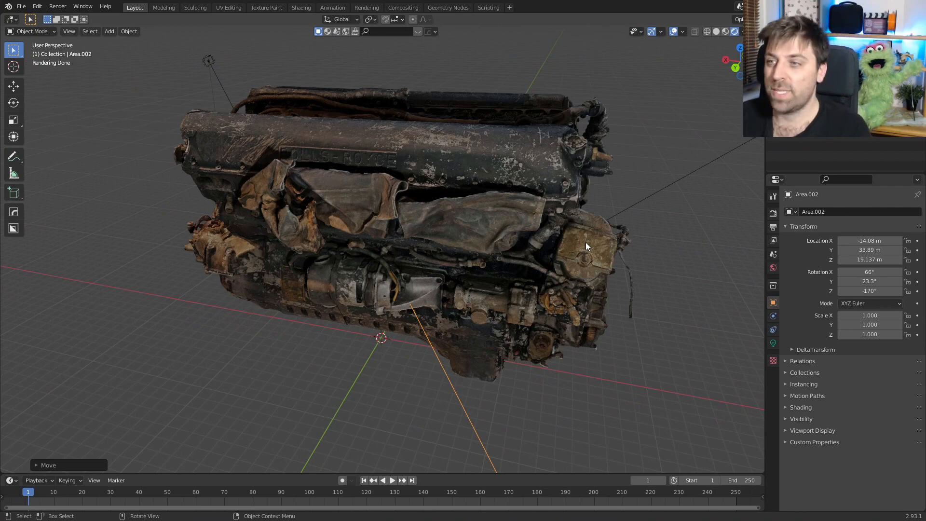
Step: Select the Merlin engine, view its dense vertices in Edit Mode, then orbit beneath it
left_click(500, 237)
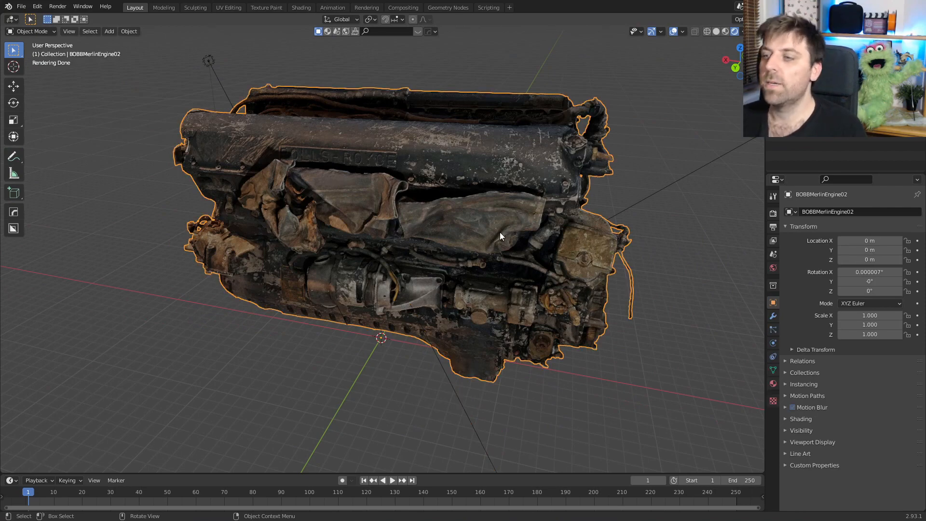
key("Tab")
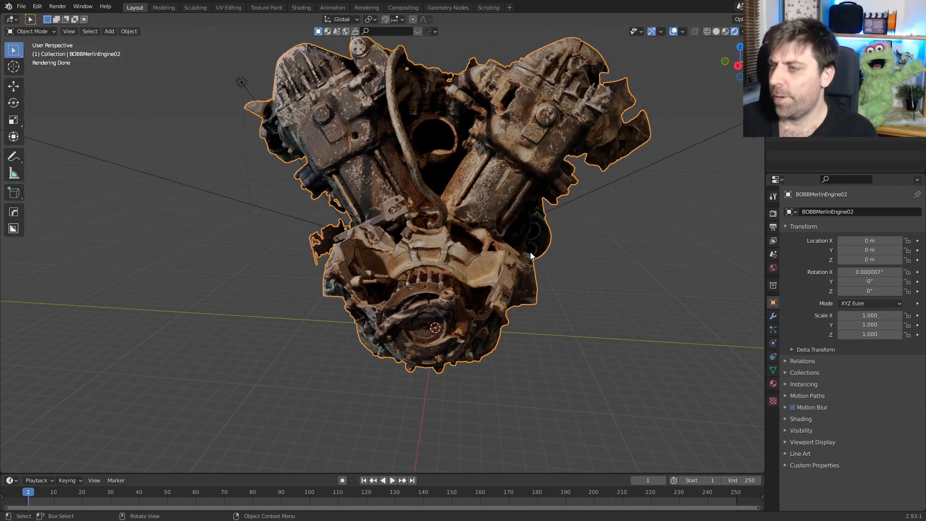
left_click_drag(530, 256, 472, 254)
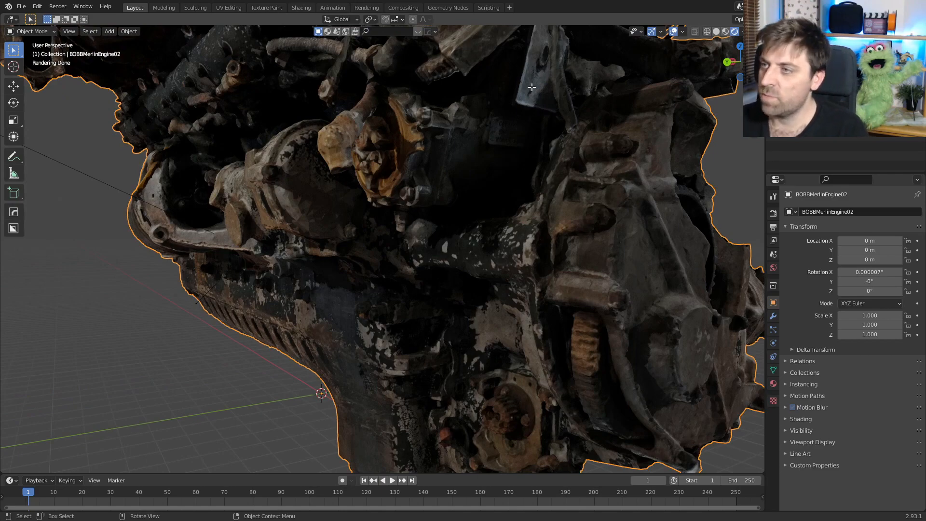
key("Tab")
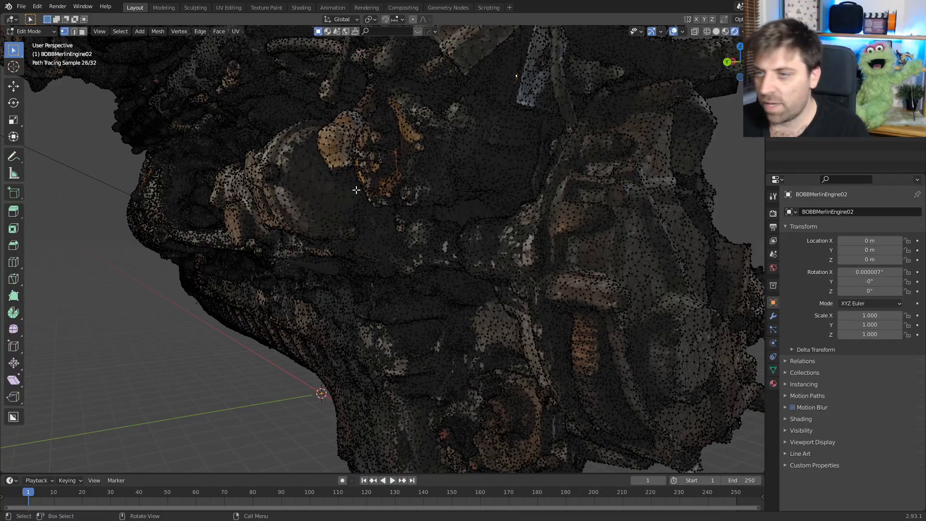
key("Tab")
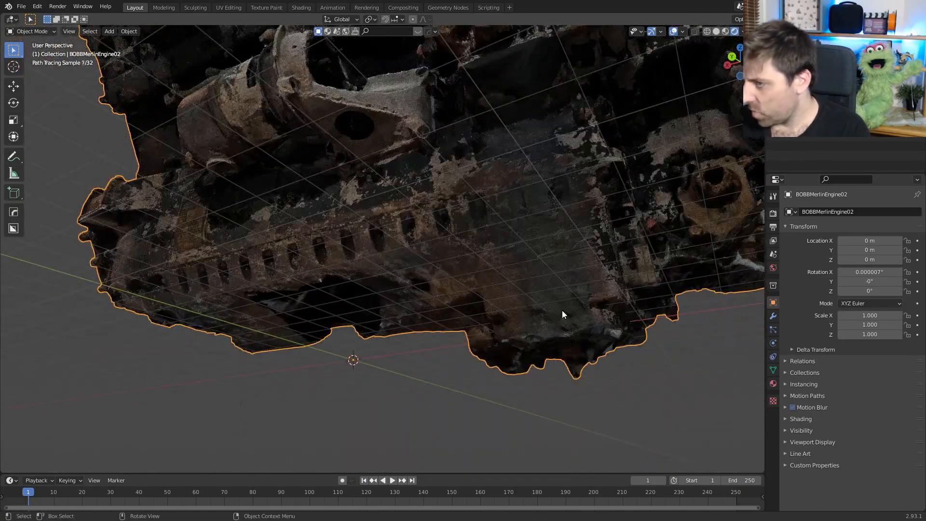
left_click_drag(561, 314, 475, 334)
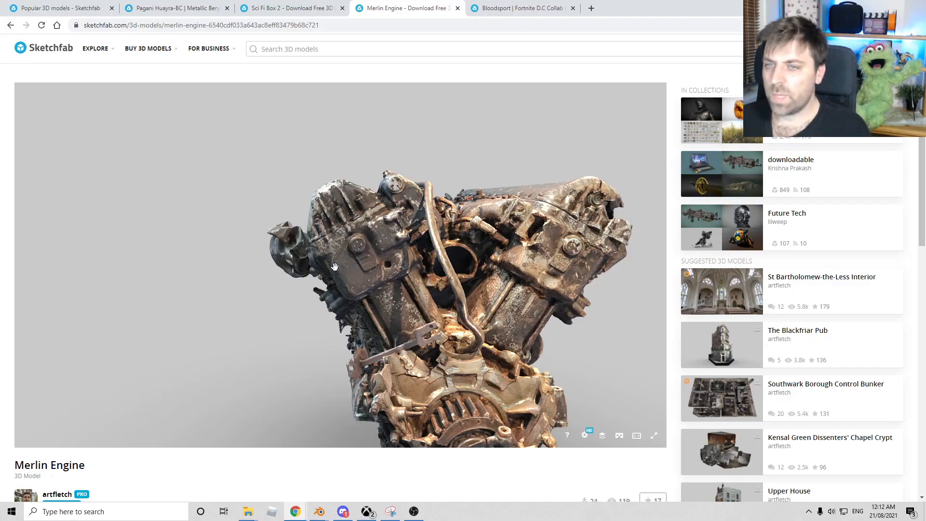
Step: Scroll the Merlin Engine page to view the model from several angles
scroll("down", 3)
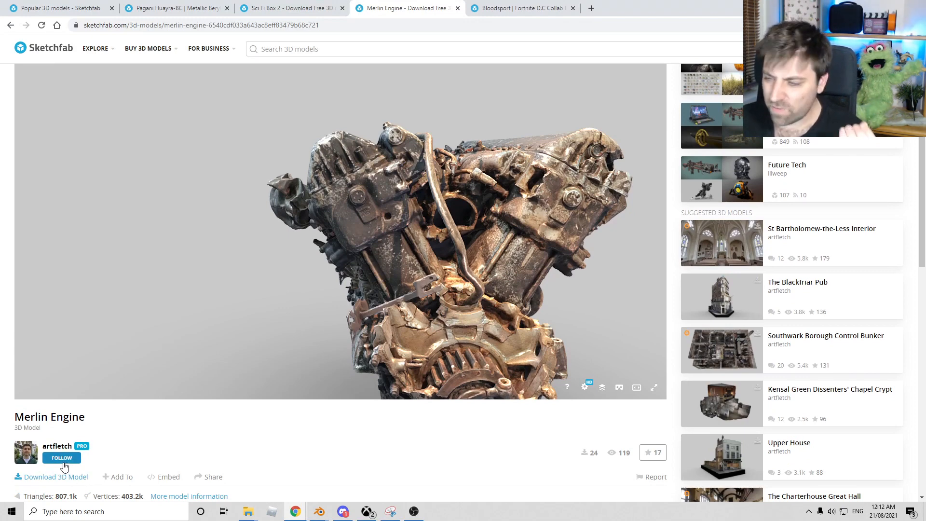
mouse_move(653, 387)
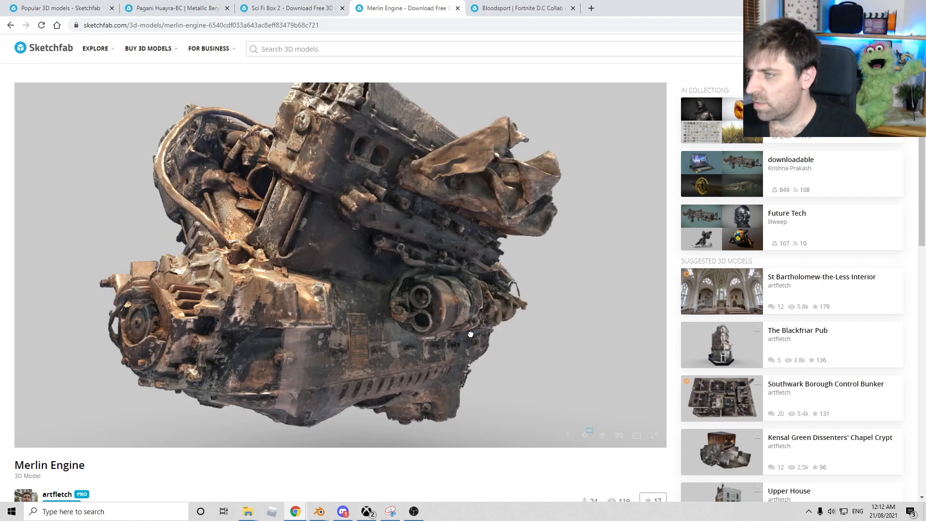
scroll("down", 3)
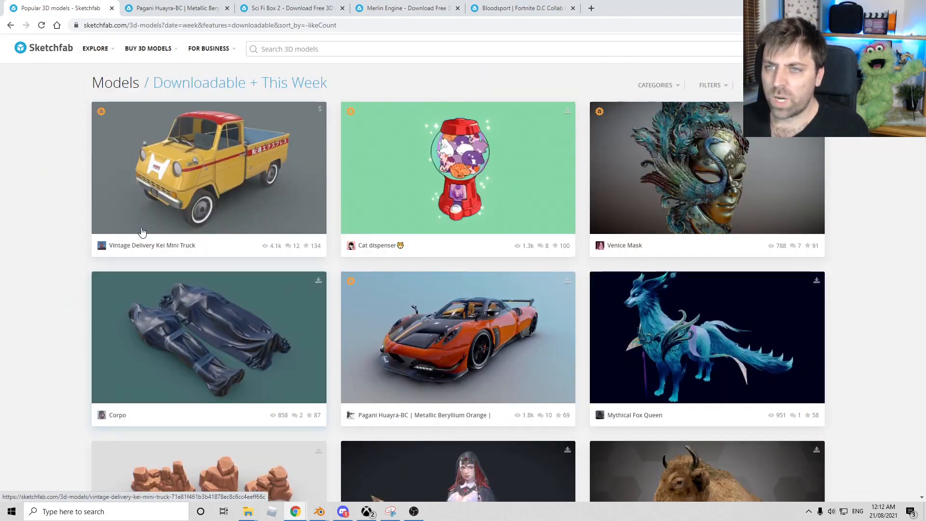
Step: Filter Explore to Science & Technology and open the Second Hand Star Fighter
left_click(96, 48)
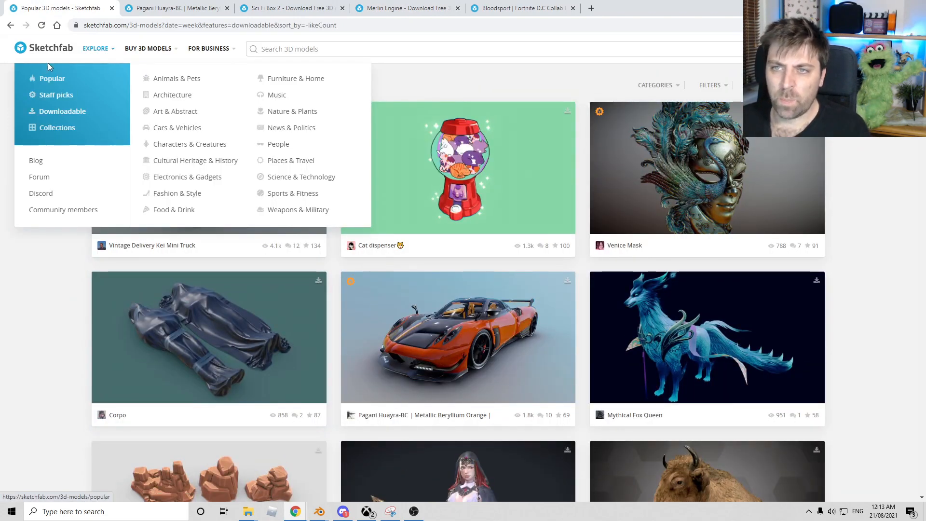
mouse_move(47, 95)
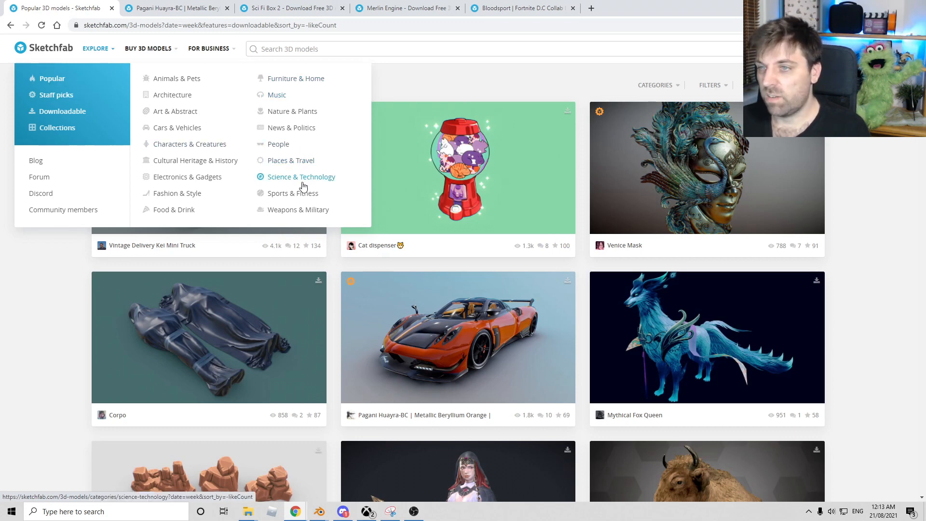
left_click(301, 177)
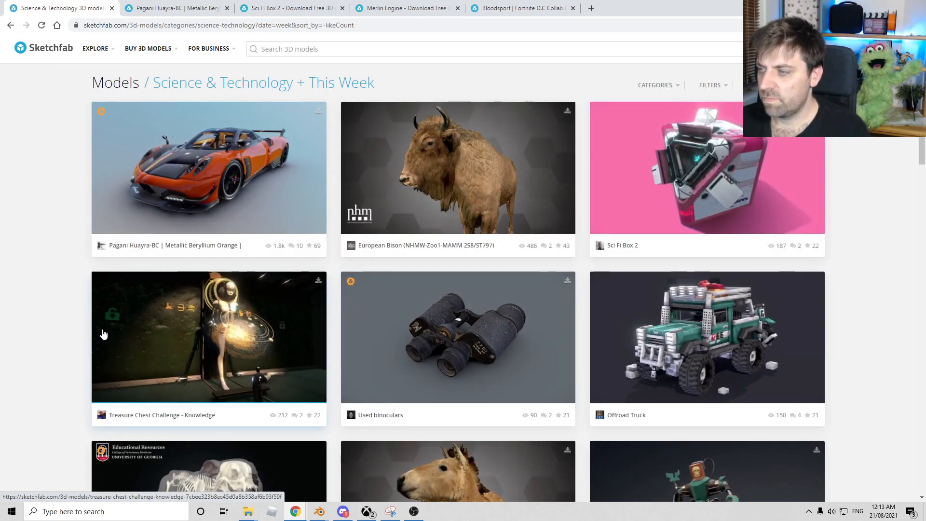
scroll("down", 3)
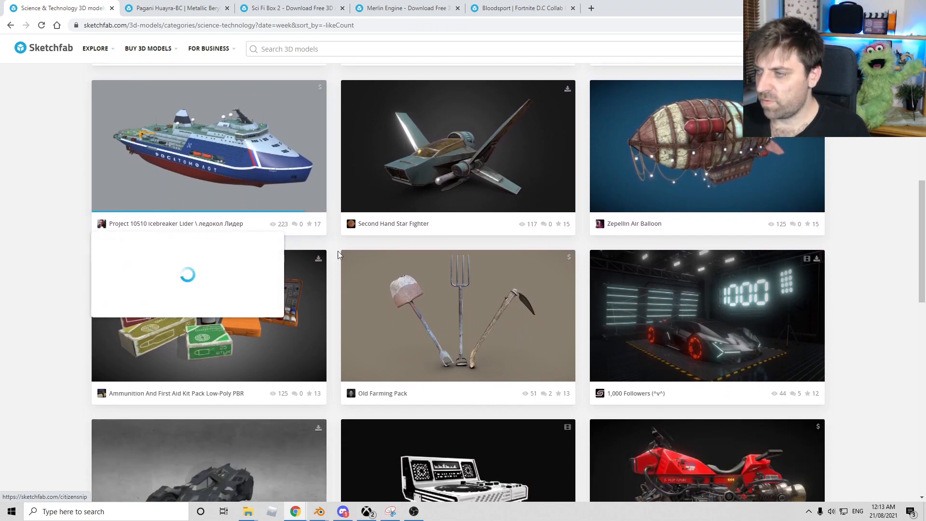
left_click(458, 146)
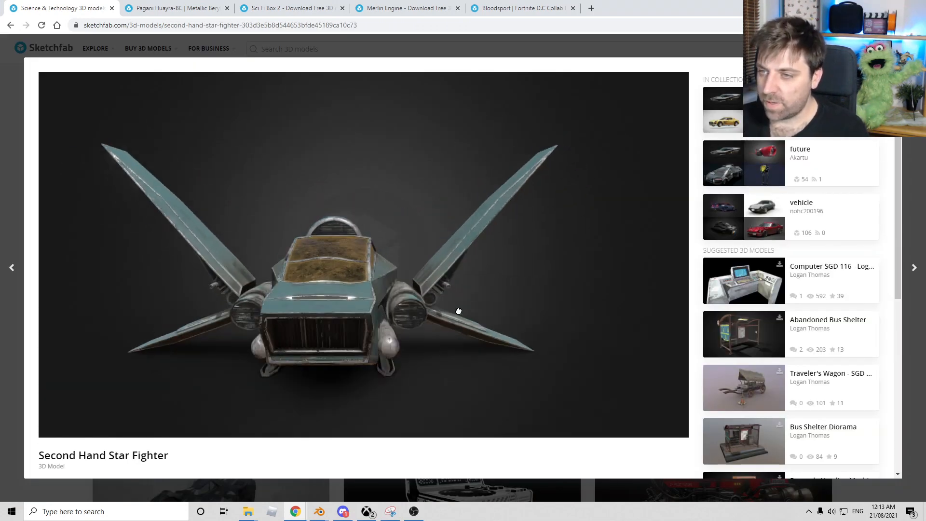
Step: Orbit and zoom the star fighter to examine its underside, engine intake and cockpit canopy
left_click_drag(458, 311, 342, 345)
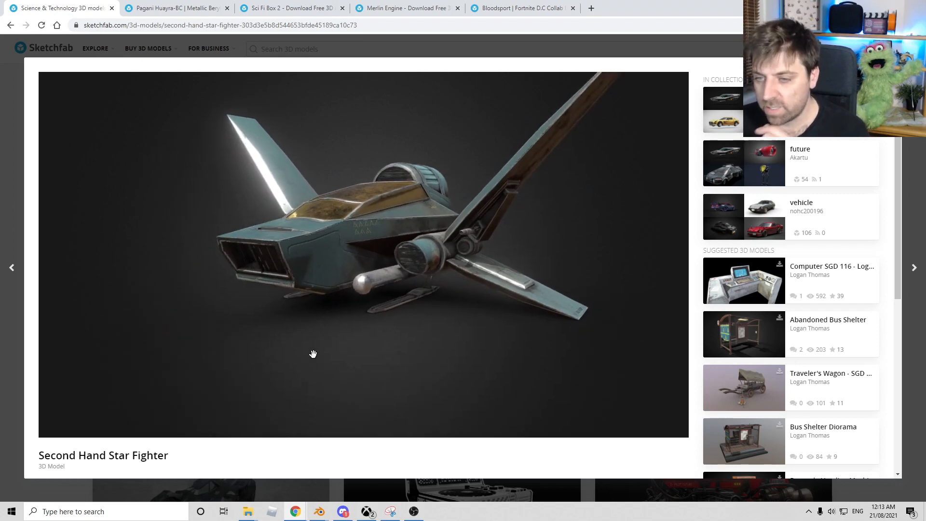
scroll("down", 3)
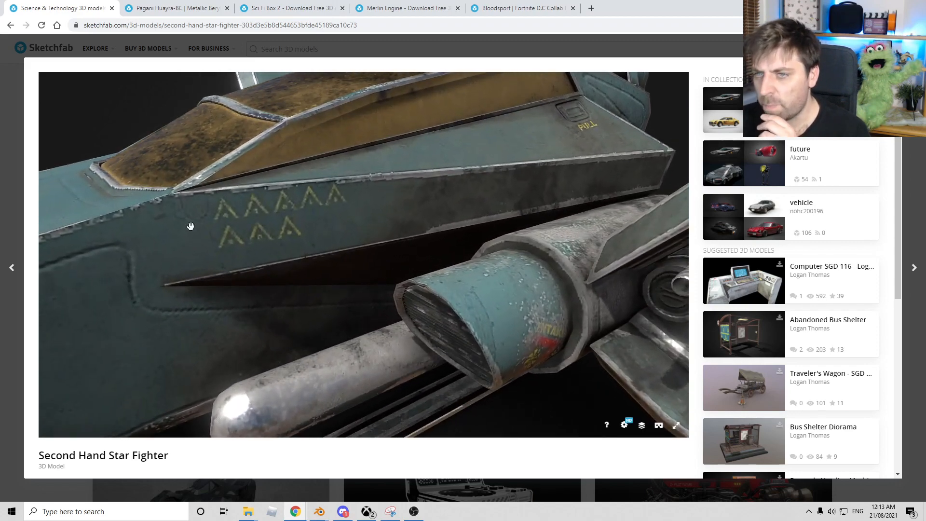
left_click_drag(191, 226, 381, 291)
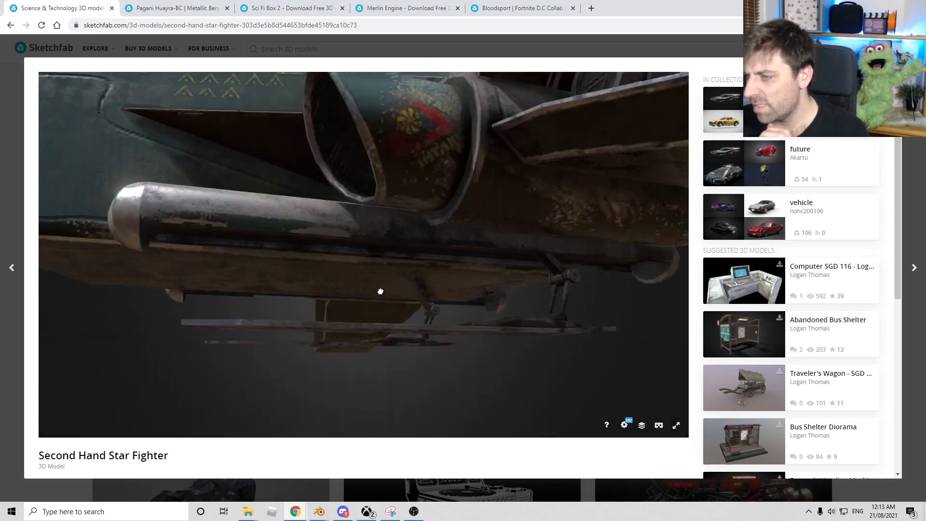
left_click_drag(381, 290, 292, 328)
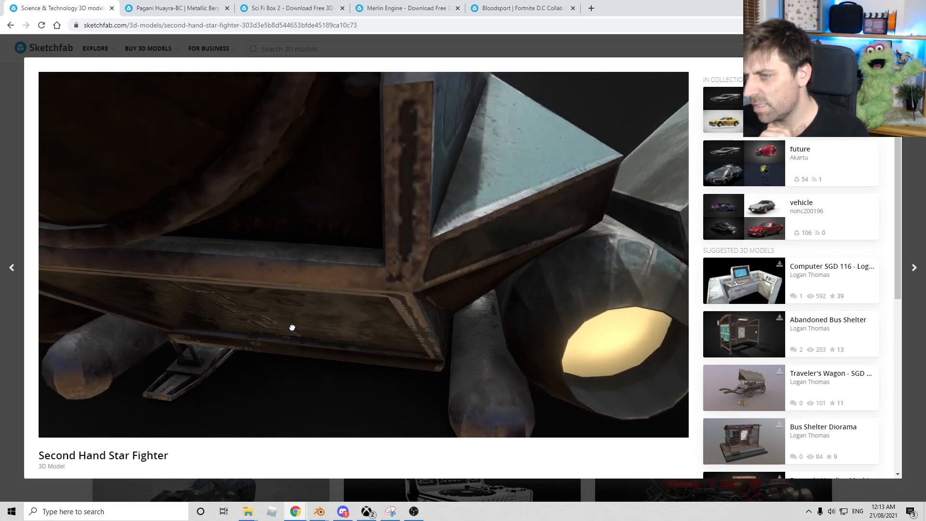
left_click_drag(292, 328, 204, 361)
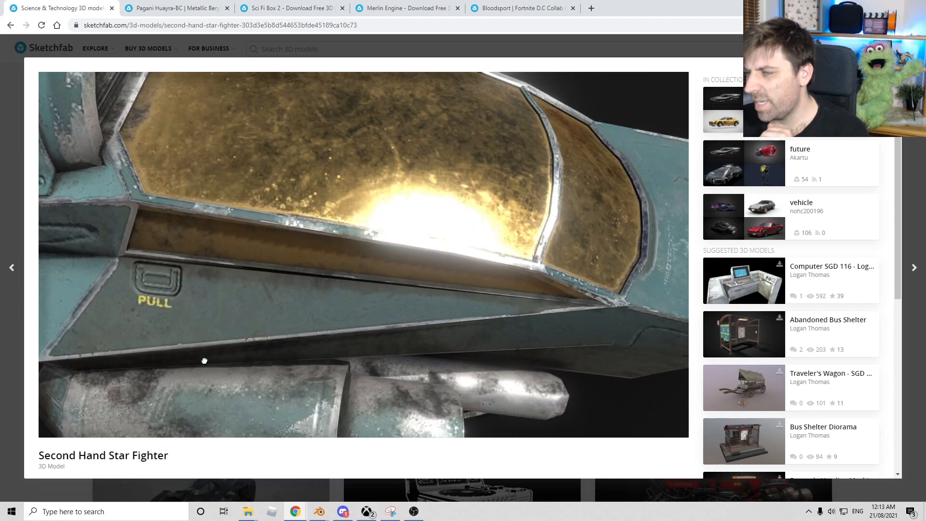
left_click_drag(204, 360, 211, 328)
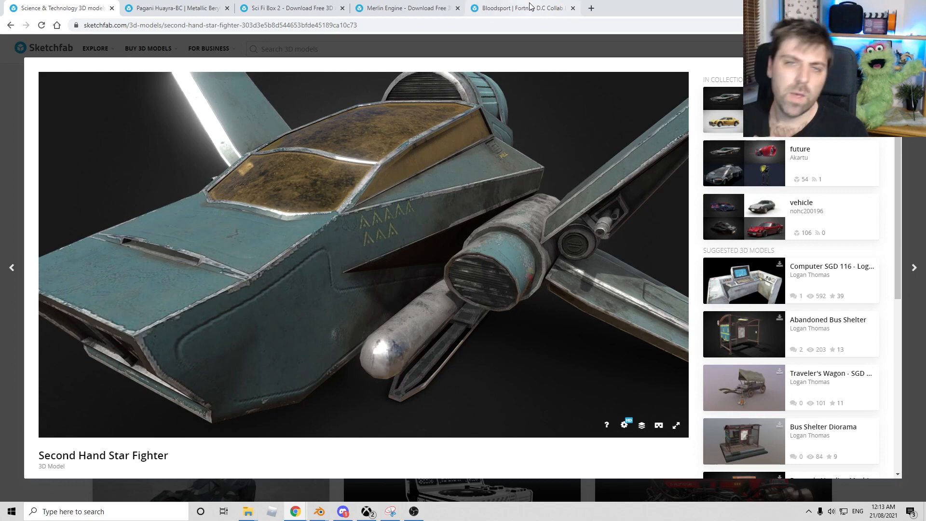
Step: Switch to the Bloodsport Fortnite D.C Collab skin page and scroll down it
left_click(521, 8)
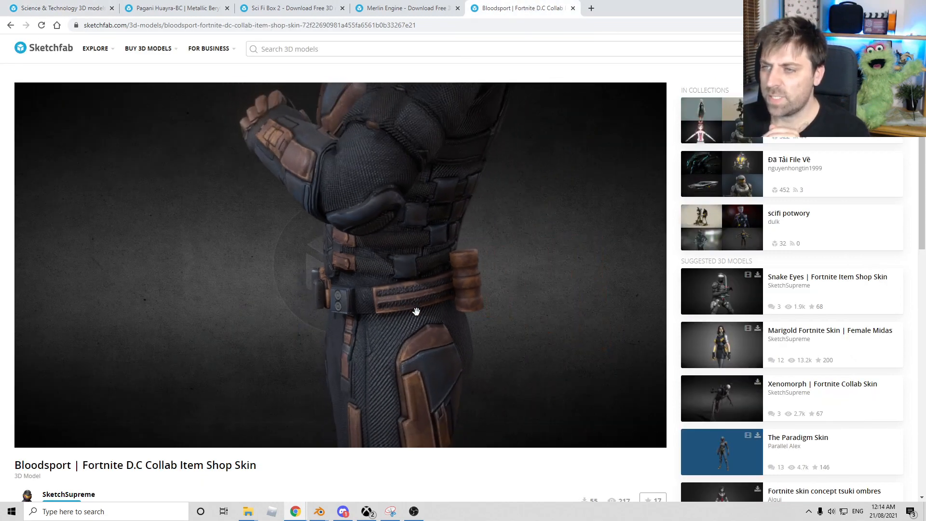
scroll("down", 3)
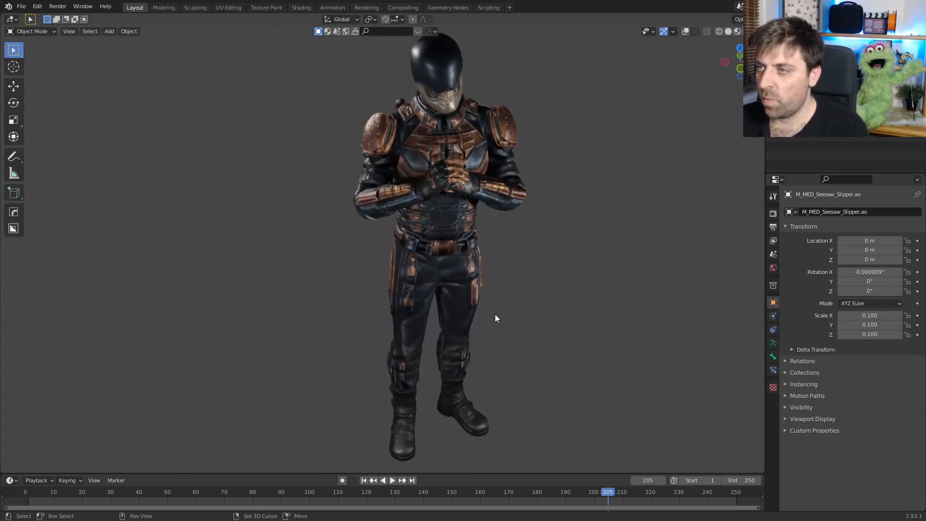
Step: Play the Bloodsport rig animation, then view its body material nodes in Shading
left_click(392, 481)
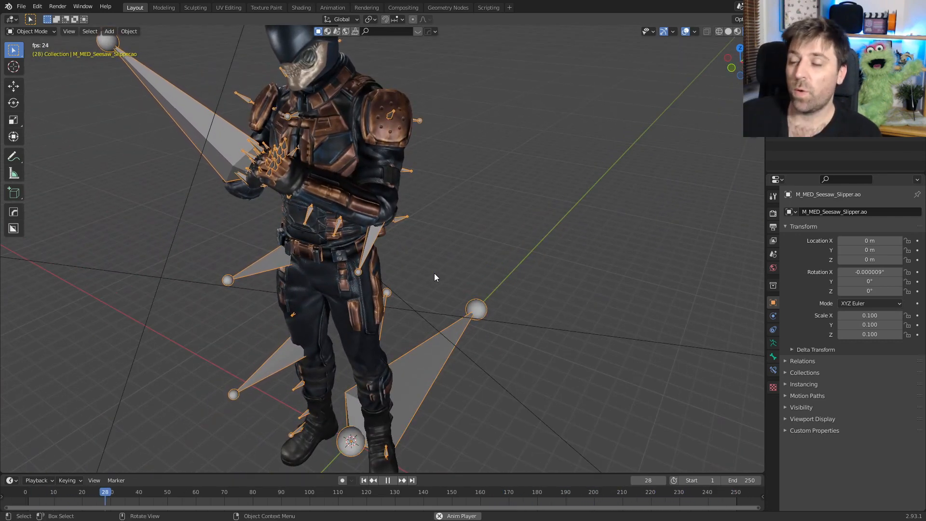
left_click(300, 7)
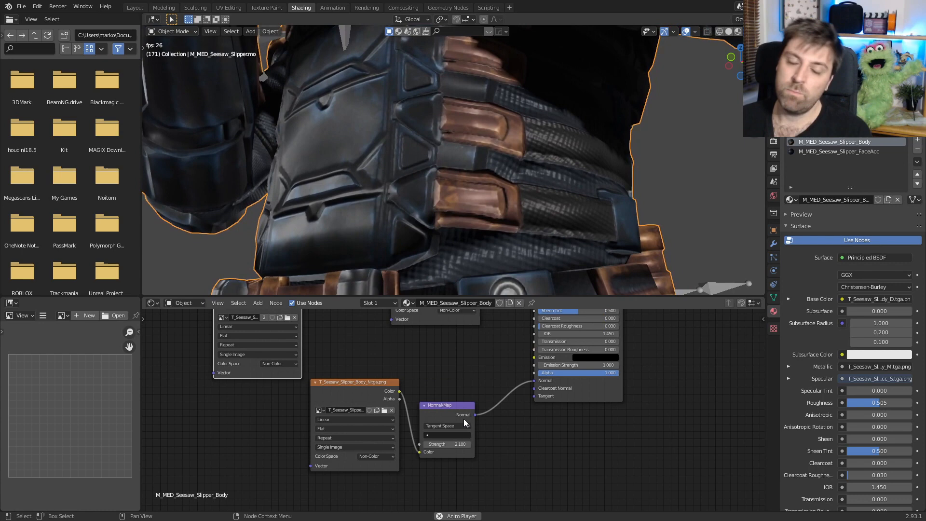
Step: Nudge the Normal Map node right and drag its Strength value lower
left_click_drag(440, 405, 465, 395)
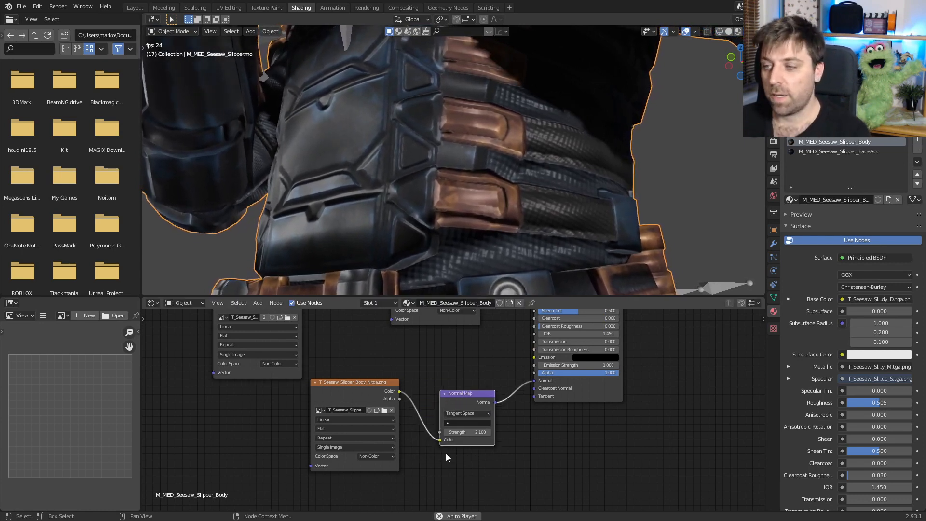
left_click_drag(480, 432, 468, 431)
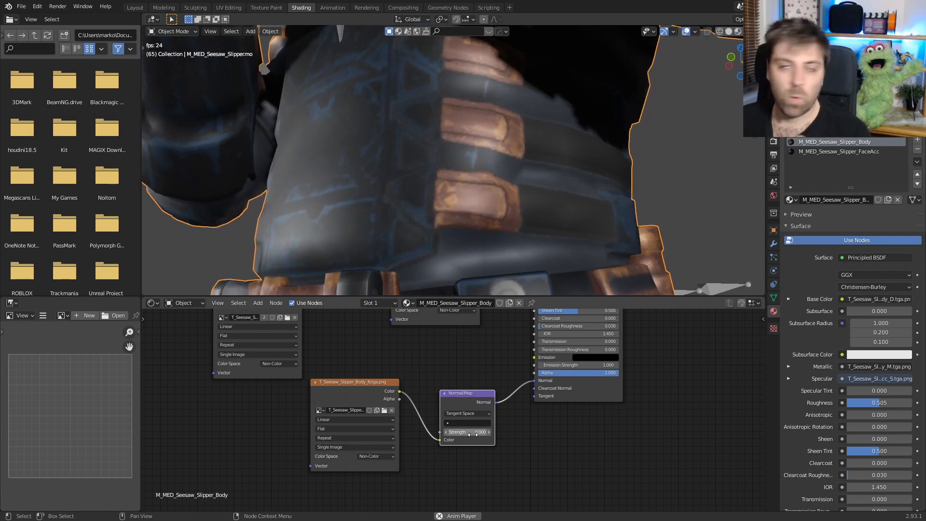